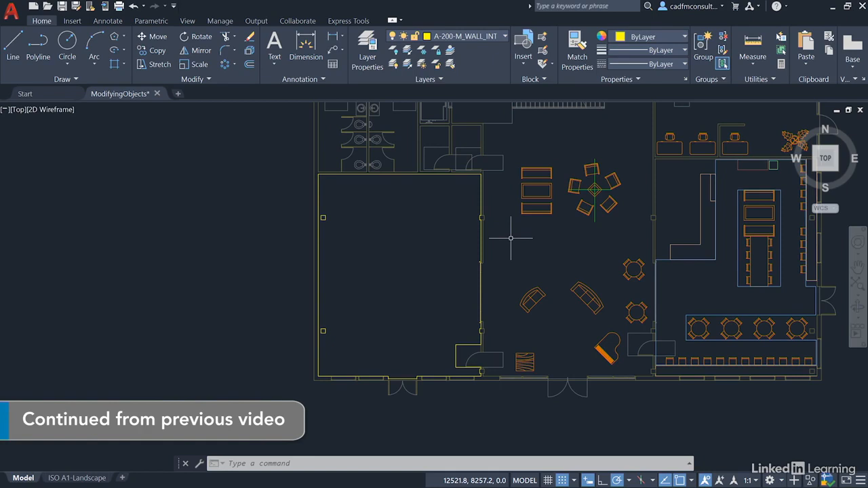
mouse_move(401, 255)
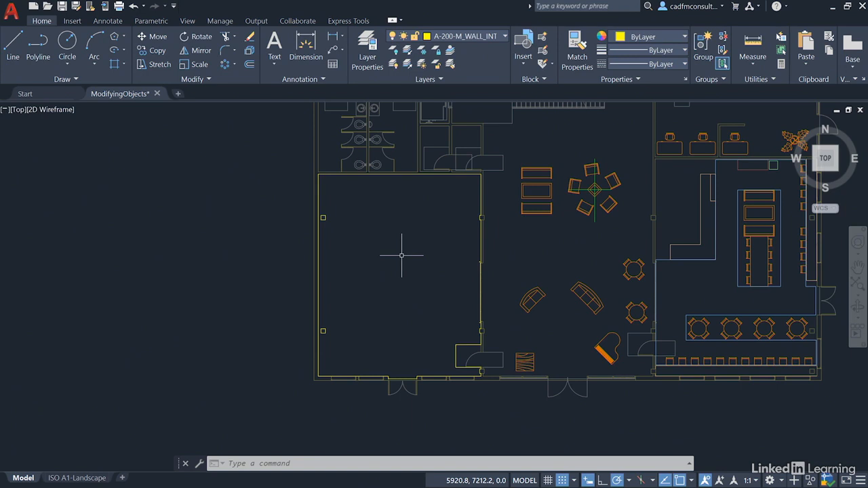
mouse_move(474, 101)
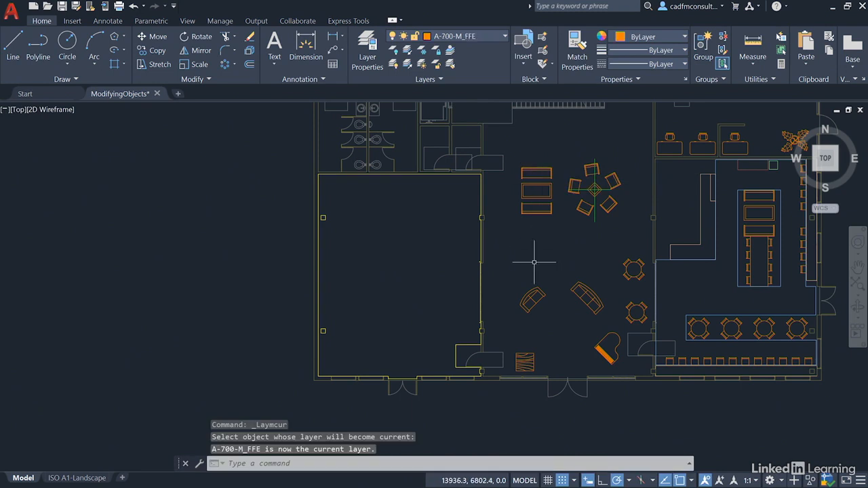
mouse_move(339, 146)
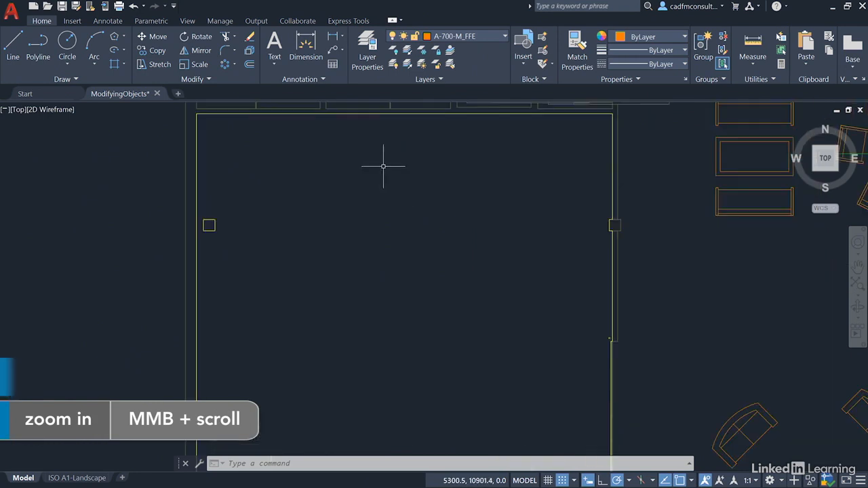
Pan the plan until the large empty room on the left fills the view.
left_click_drag(382, 166, 423, 231)
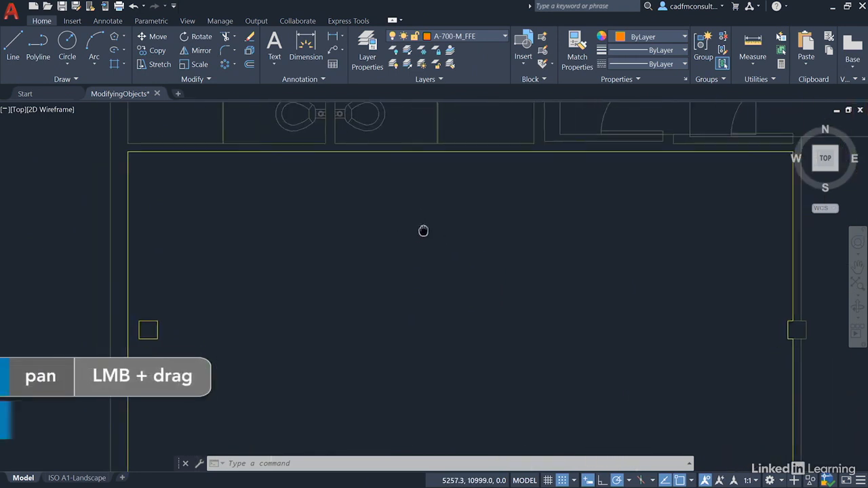
left_click_drag(423, 230, 417, 195)
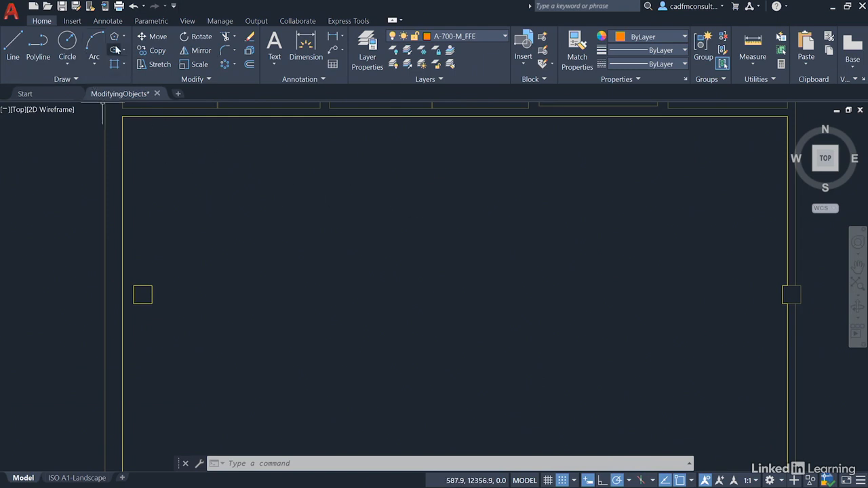
Draw a 3000 by 1250 rectangle inside the empty room as the first table.
left_click(115, 35)
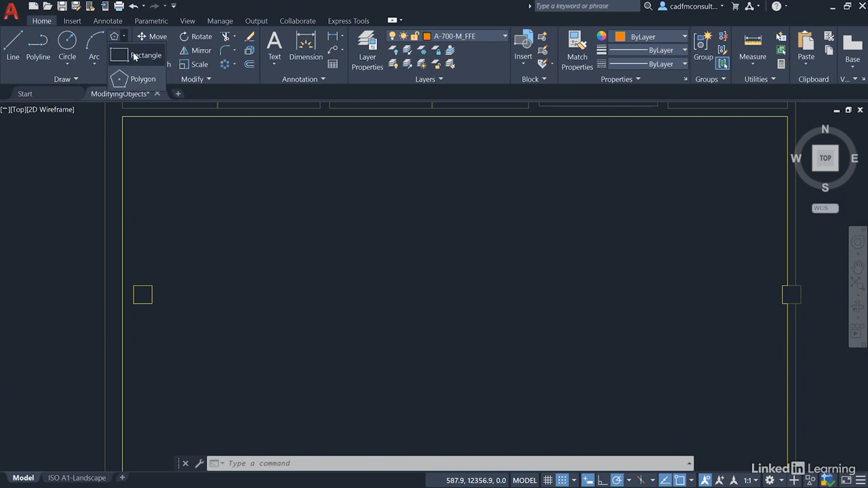
left_click(147, 54)
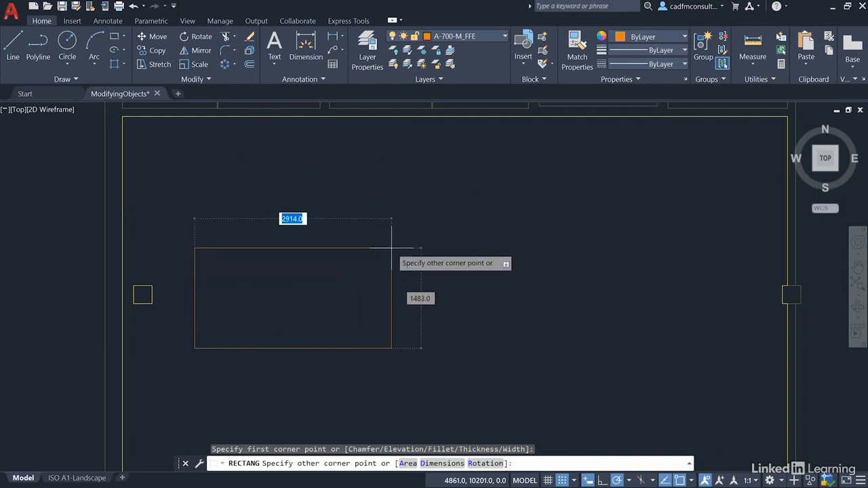
type("300")
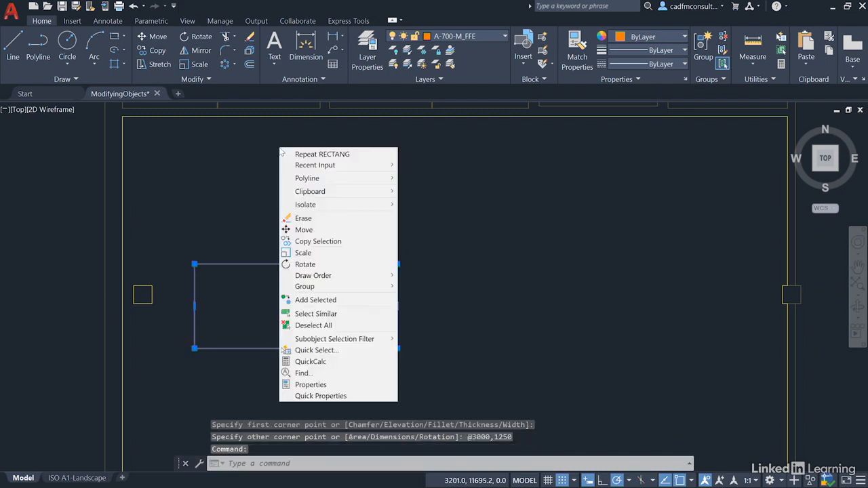
mouse_move(317, 242)
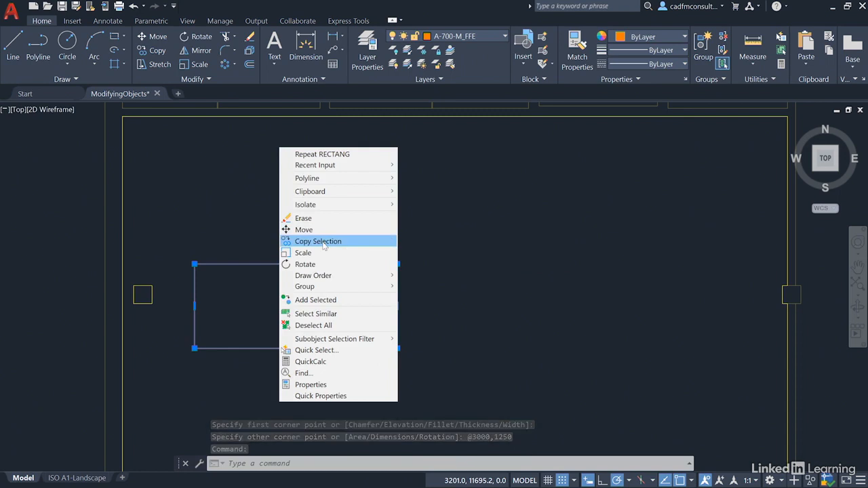
Copy the rectangle to the right to create a second identical table.
left_click(317, 241)
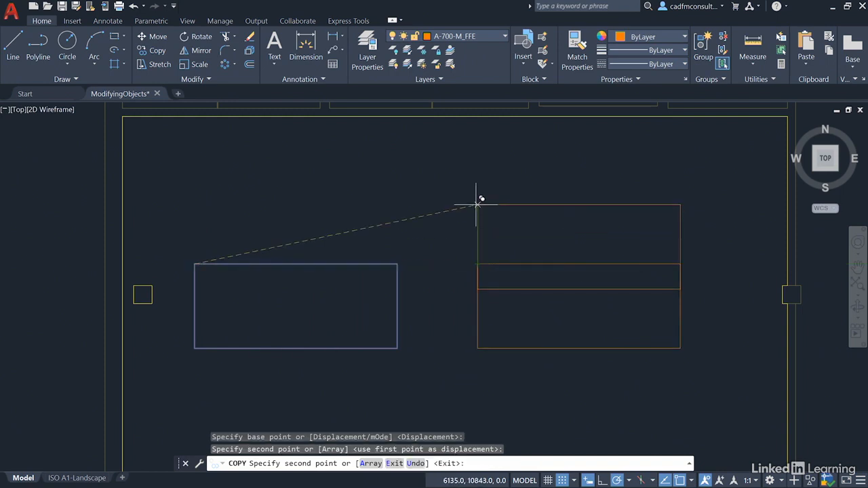
left_click(476, 205)
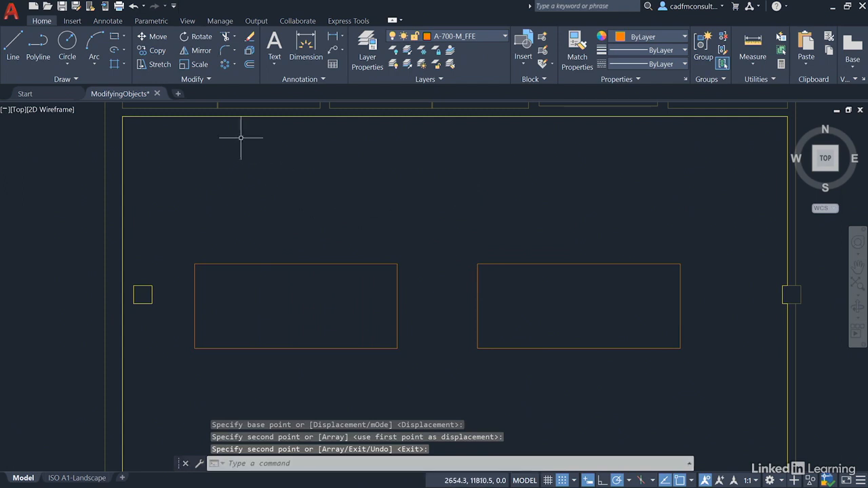
mouse_move(220, 109)
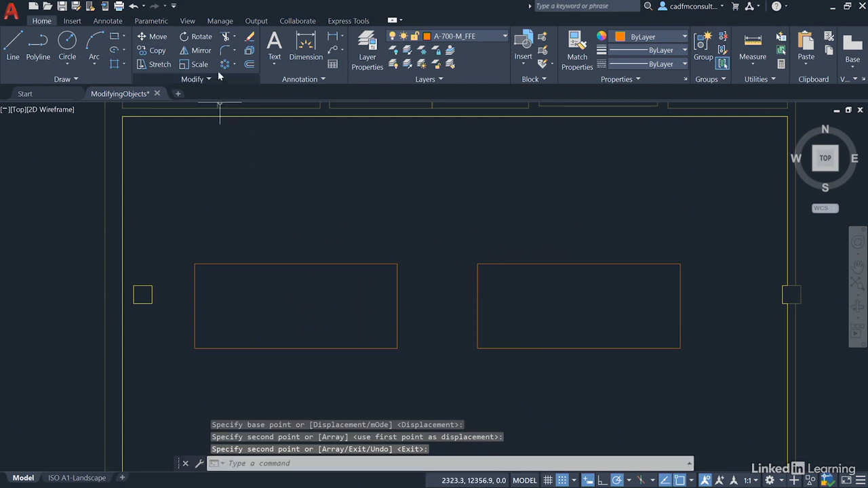
Start the Fillet command and set its radius to 200.
left_click(236, 50)
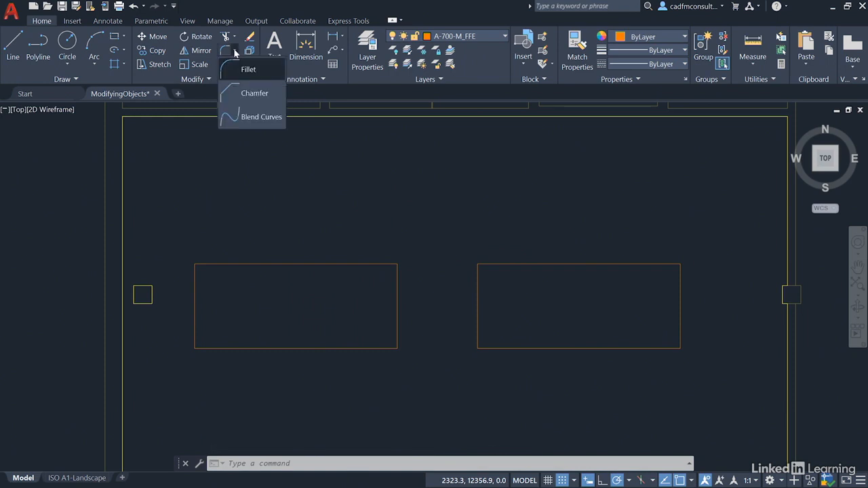
left_click(249, 68)
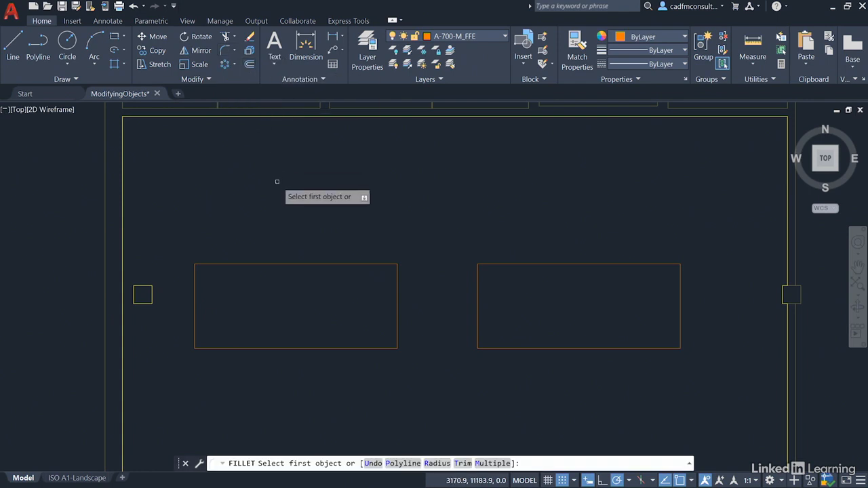
mouse_move(283, 185)
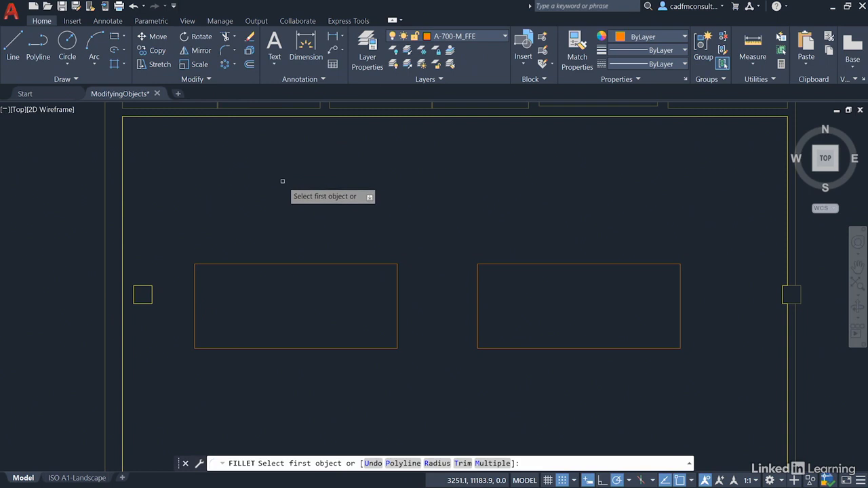
mouse_move(277, 149)
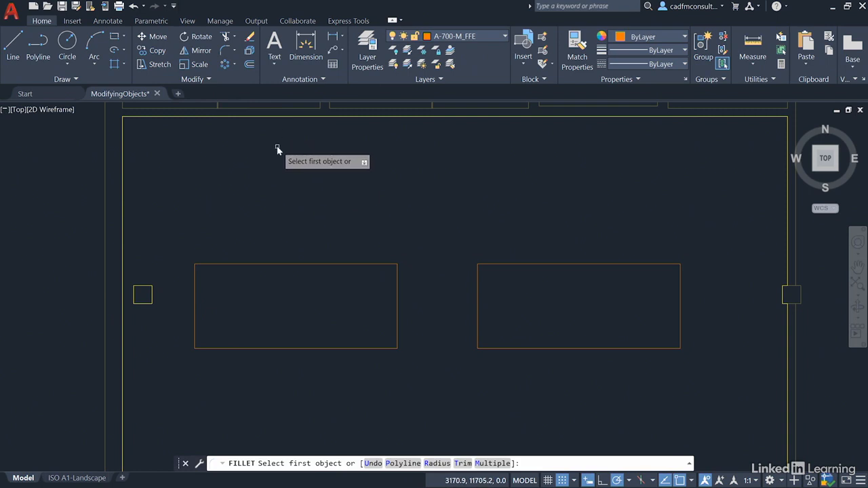
right_click(276, 149)
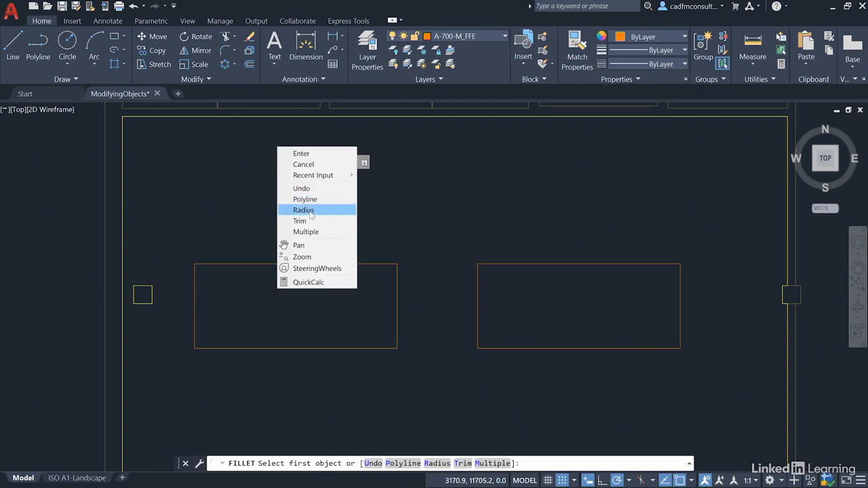
left_click(304, 208)
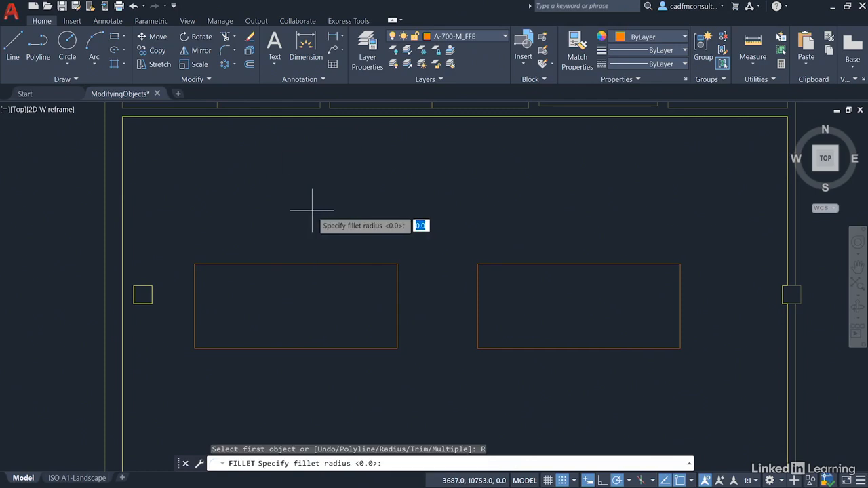
type("200")
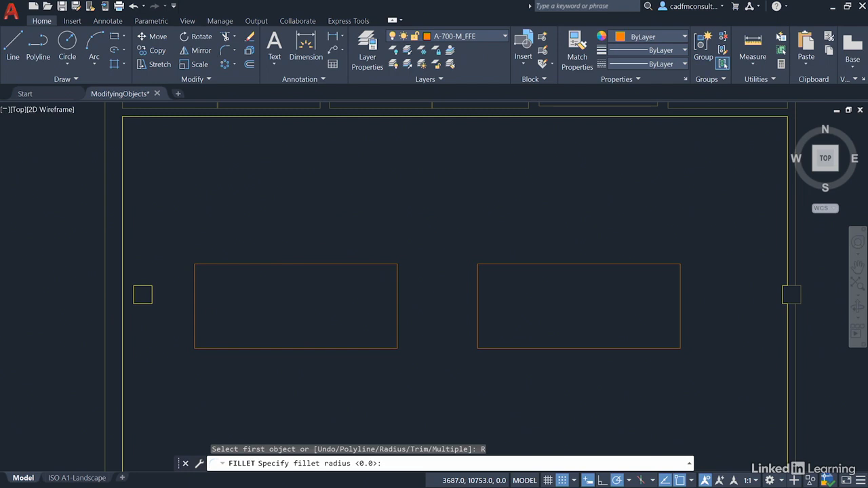
type("200")
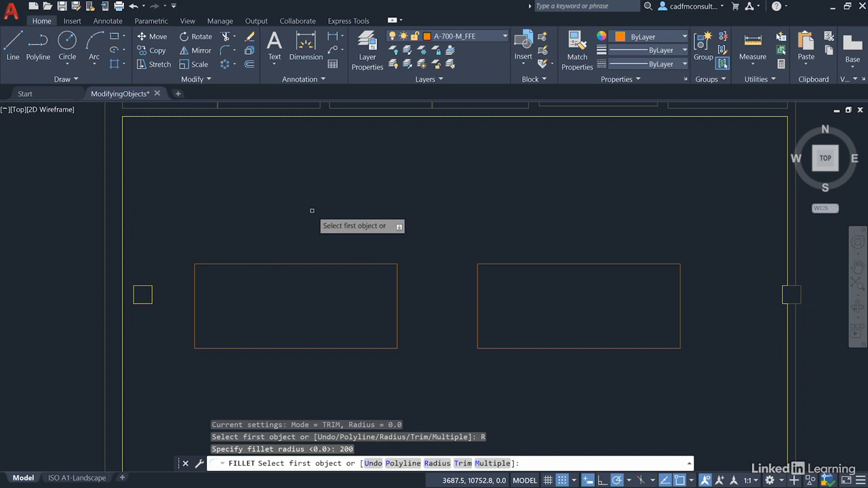
Use Fillet's Multiple option and round corners of the left table edge by edge.
right_click(312, 210)
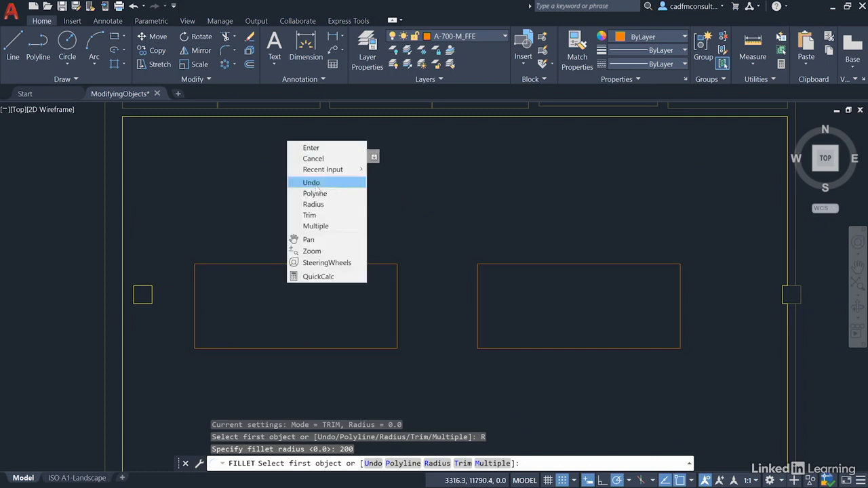
left_click(315, 225)
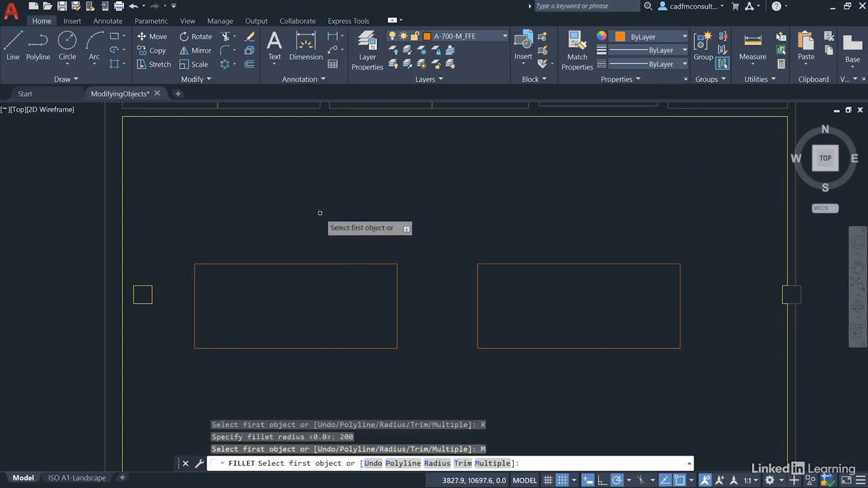
mouse_move(192, 284)
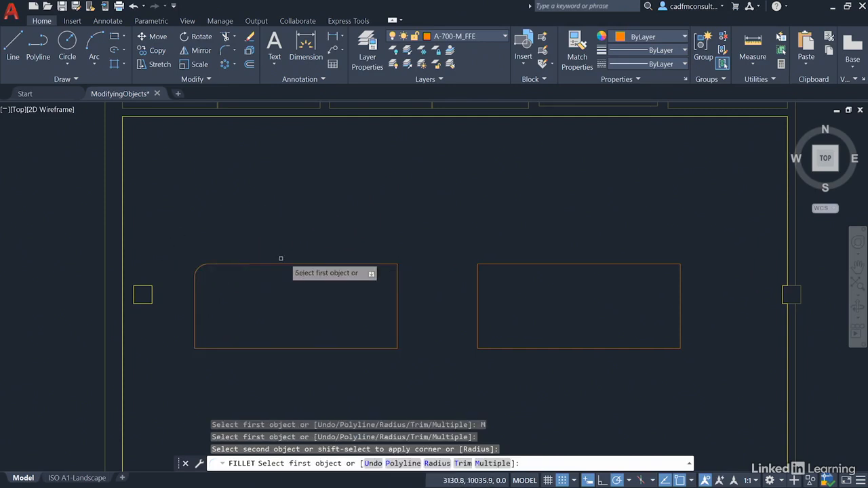
left_click(296, 264)
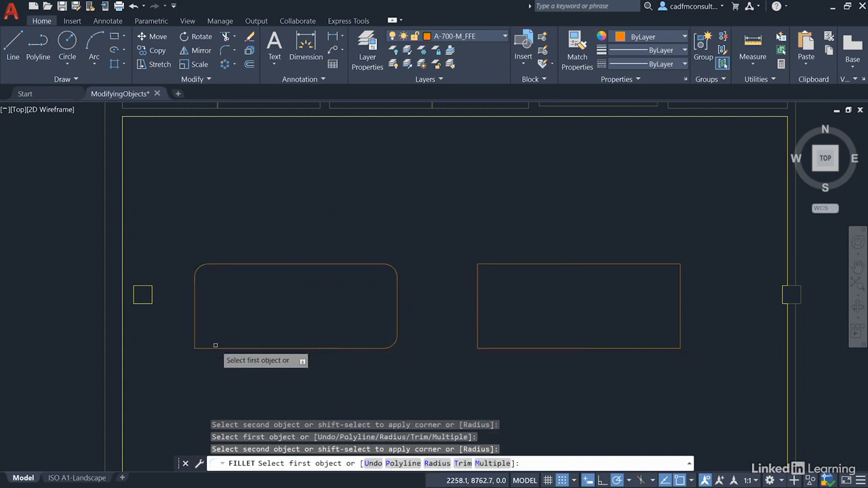
left_click(194, 319)
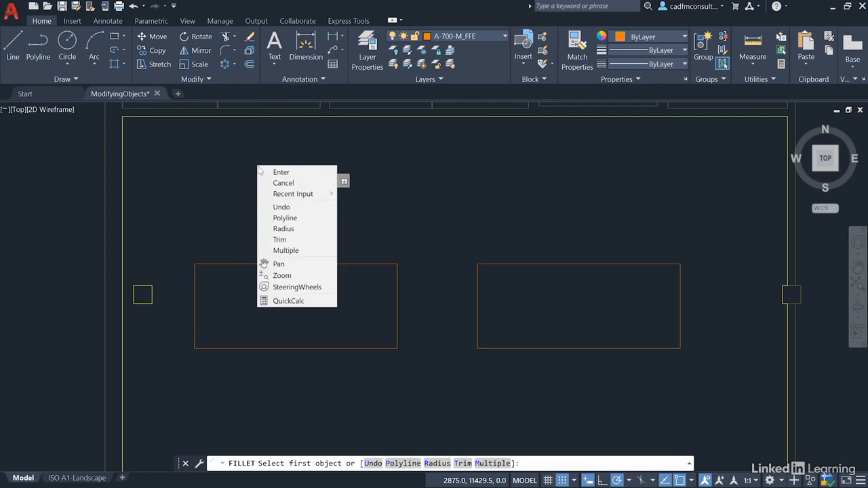
Fillet the left table as a polyline with radius 200, rounding all four corners at once.
left_click(282, 228)
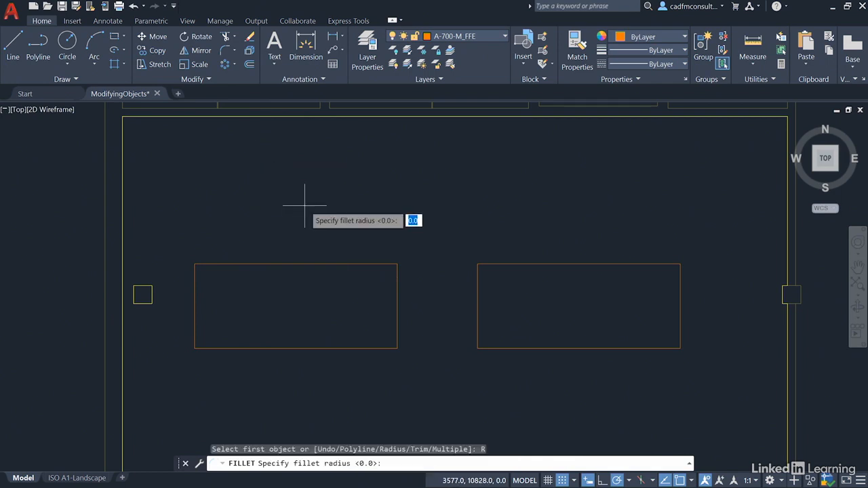
type("200")
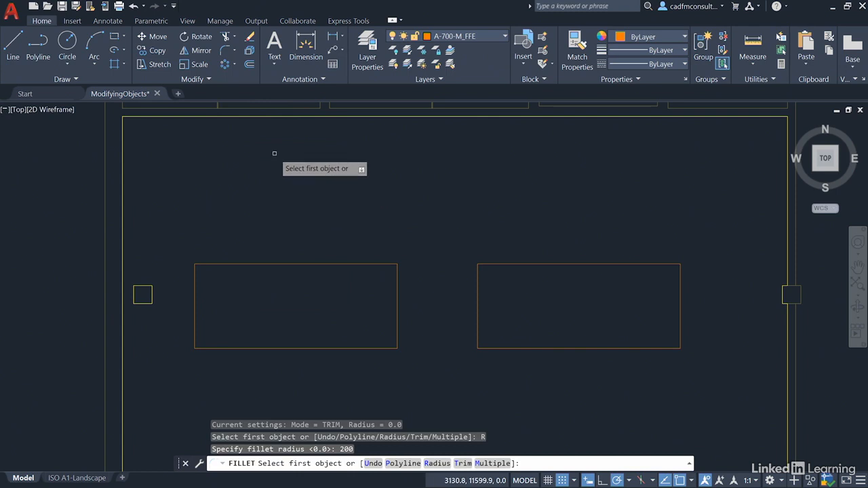
right_click(274, 153)
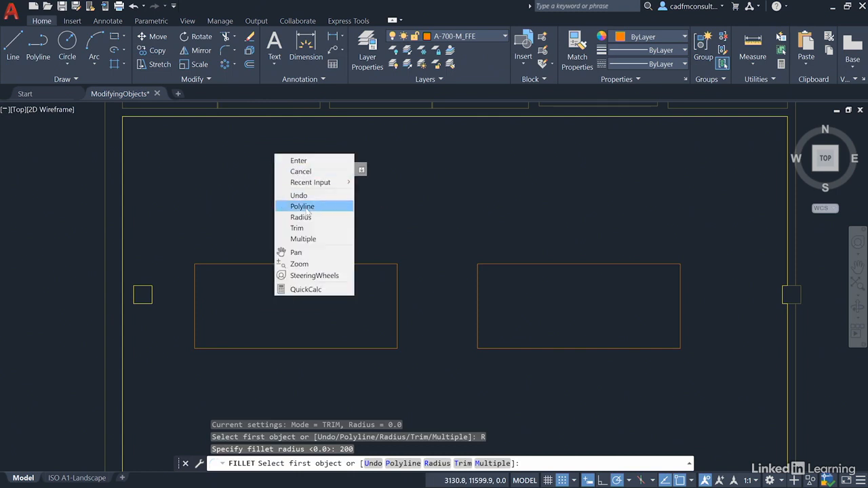
left_click(301, 206)
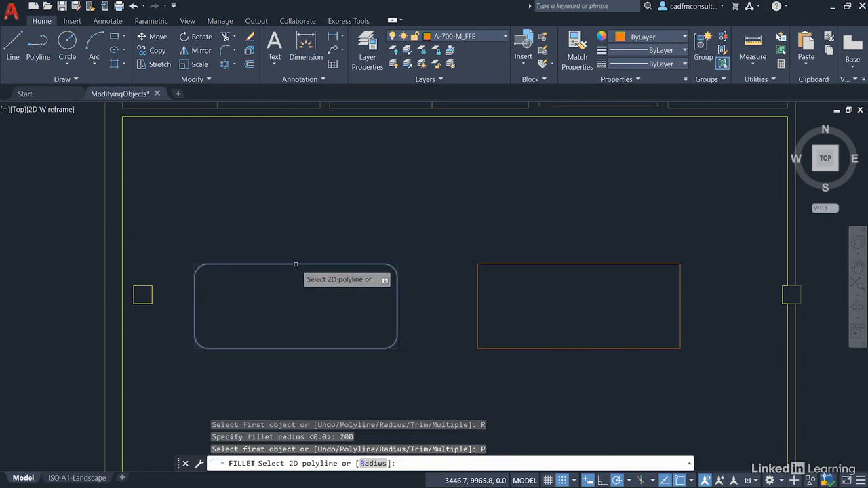
left_click(295, 265)
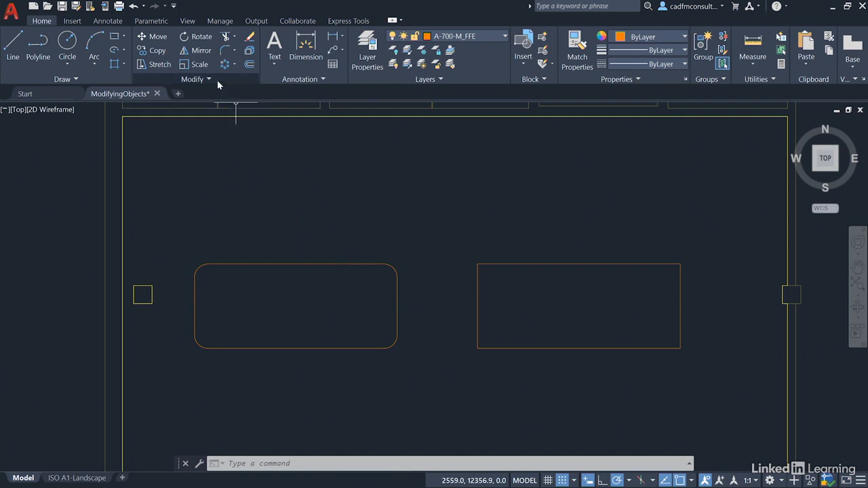
Start the Chamfer command from the Modify panel and show its options menu.
left_click(233, 36)
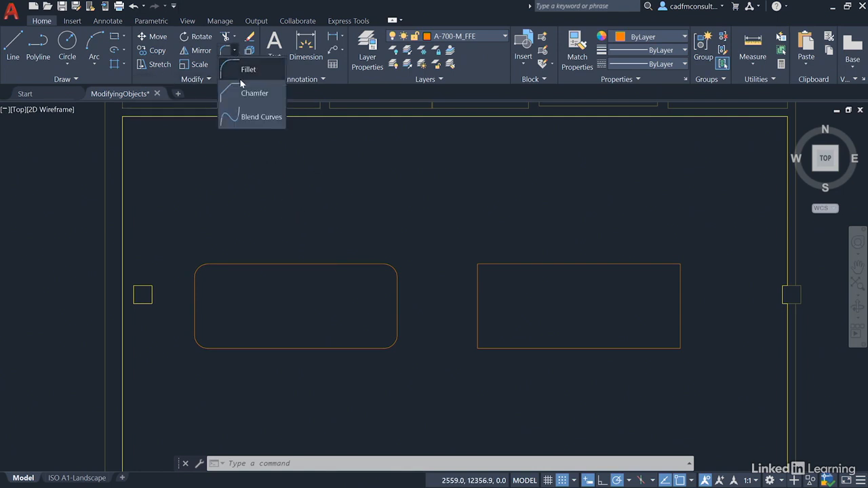
left_click(255, 92)
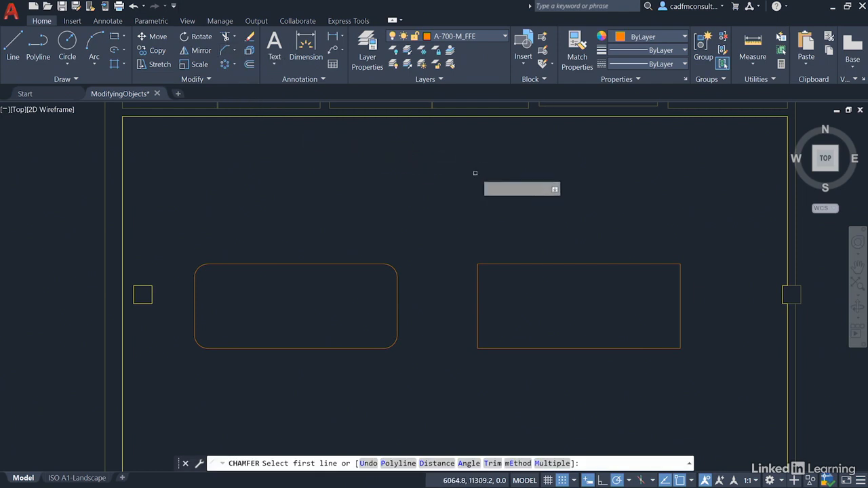
mouse_move(518, 177)
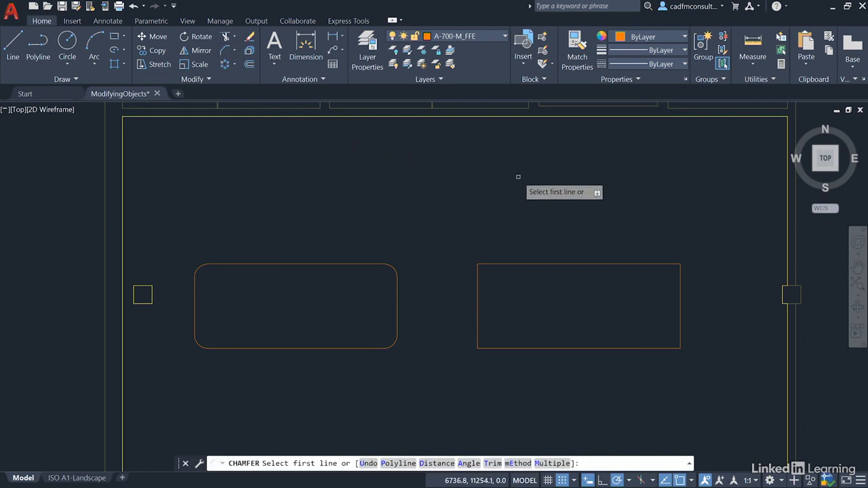
mouse_move(515, 175)
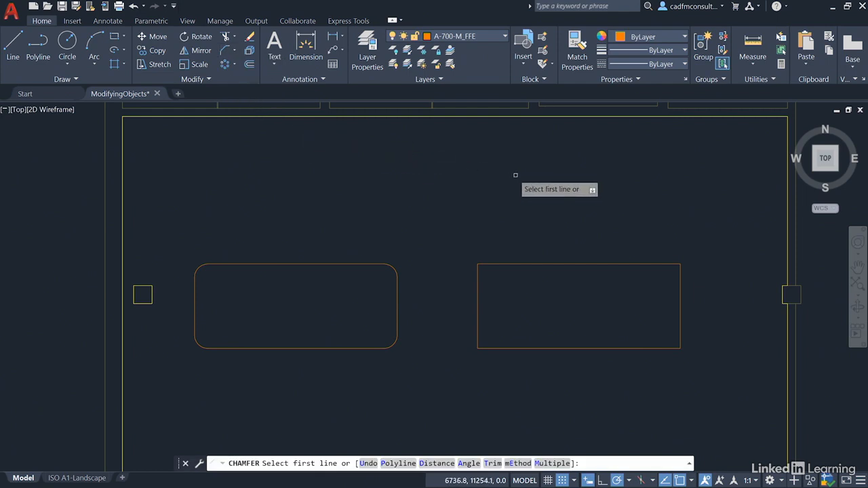
right_click(515, 176)
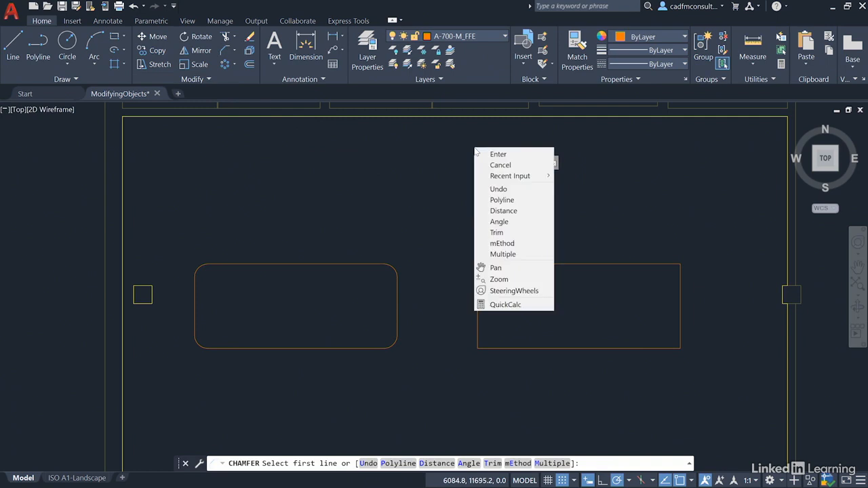
mouse_move(499, 222)
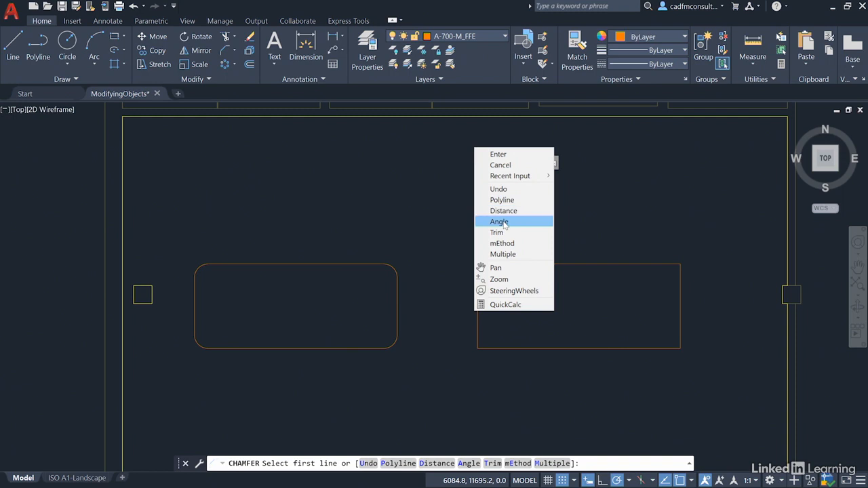
mouse_move(504, 210)
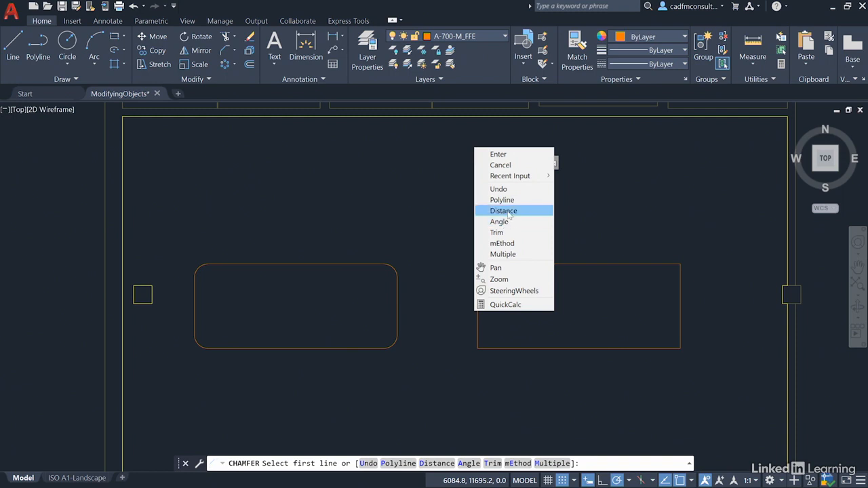
mouse_move(502, 242)
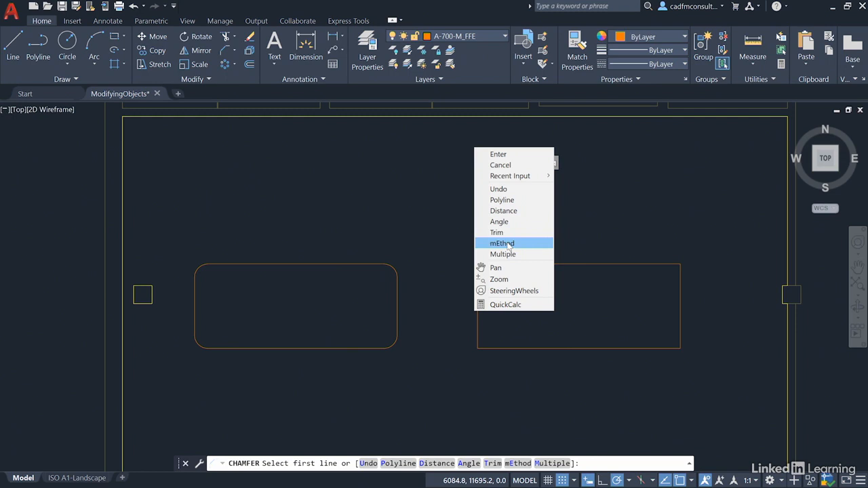
mouse_move(504, 210)
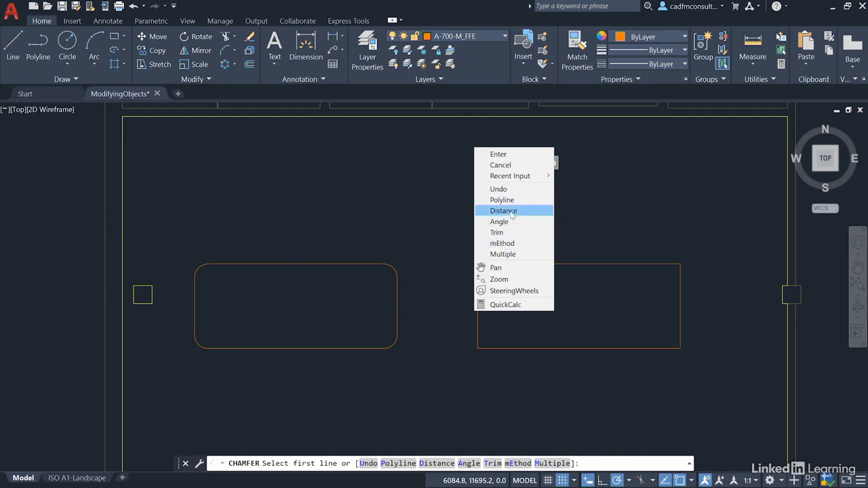
Set both chamfer distances to 200 and chamfer the right table's corners edge by edge.
left_click(504, 211)
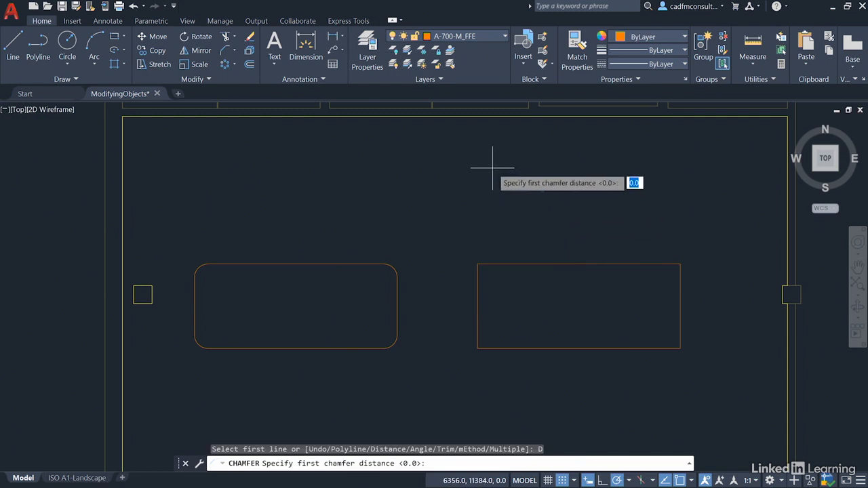
type("200")
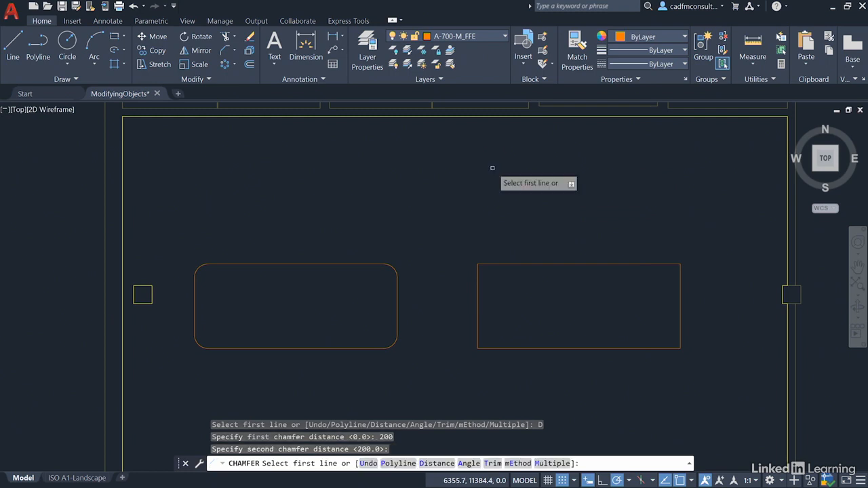
mouse_move(505, 158)
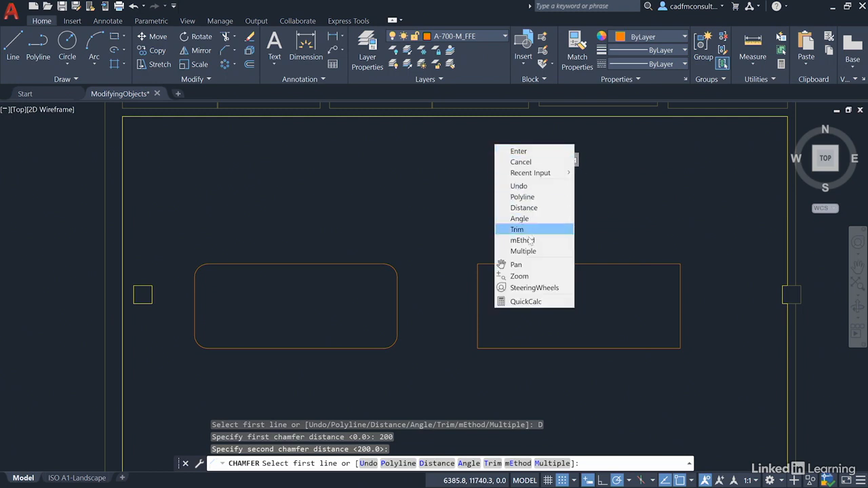
left_click(524, 250)
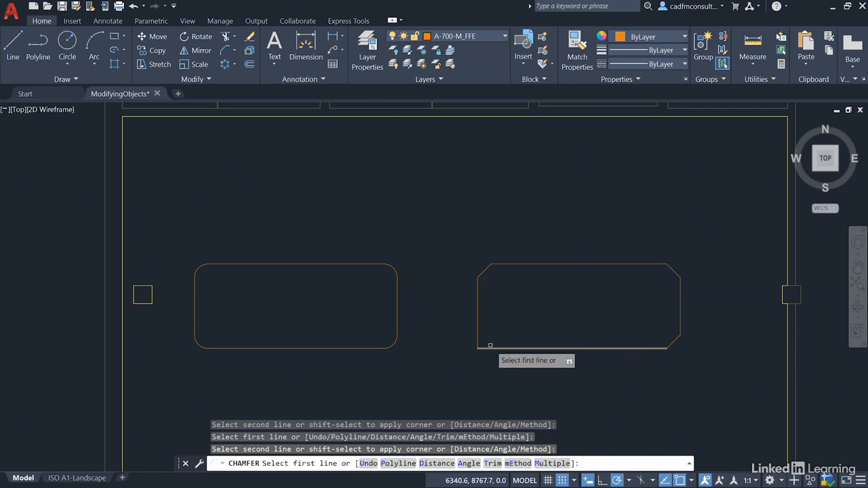
left_click(491, 345)
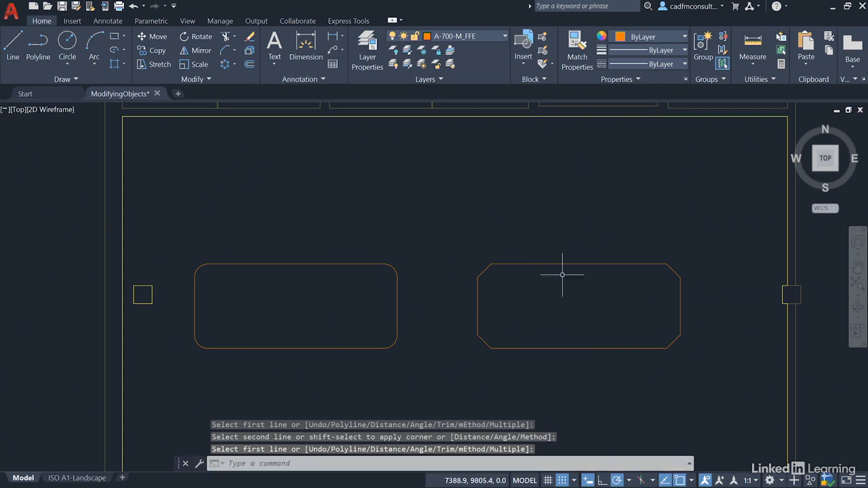
mouse_move(590, 229)
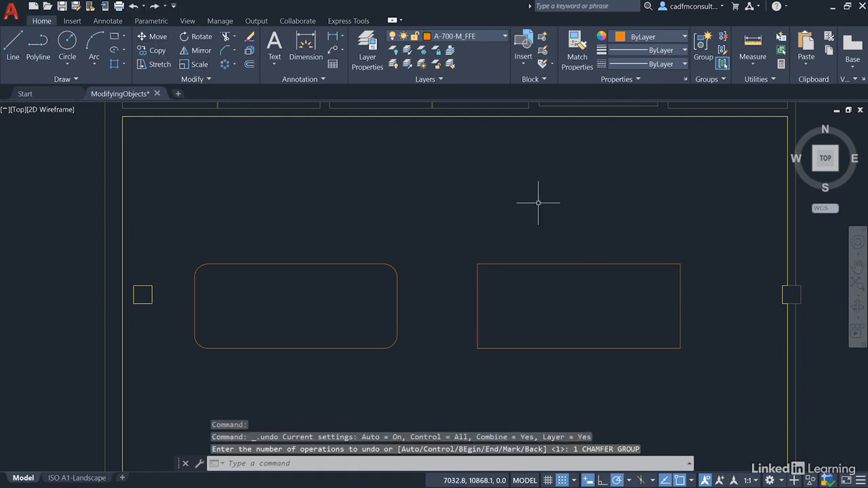
After undoing the chamfers, start the Chamfer command again.
left_click(233, 51)
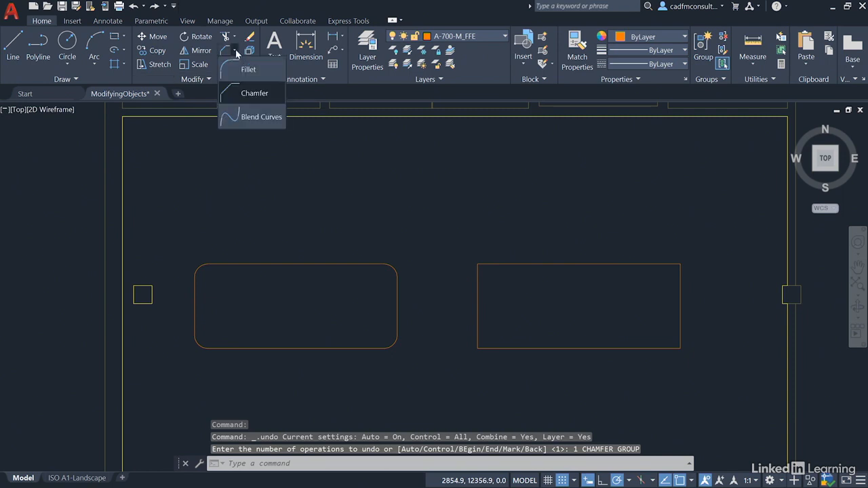
left_click(255, 93)
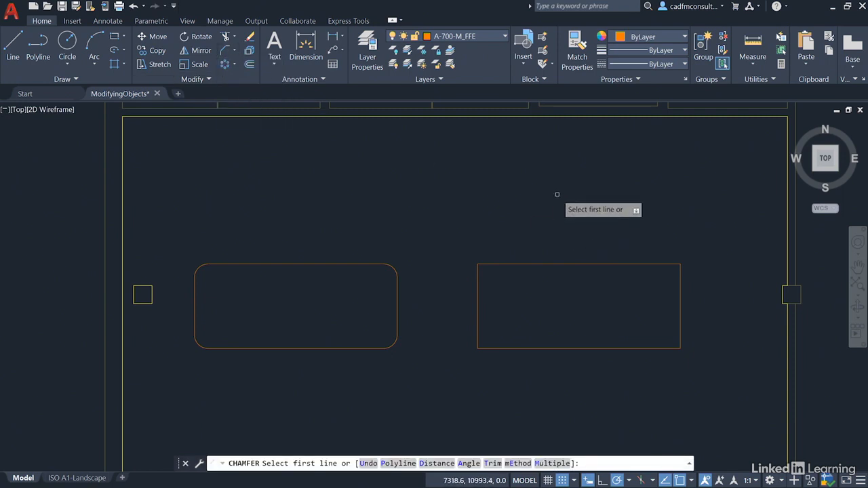
Chamfer the right table as a polyline with 200 distances, cutting all four corners at once.
right_click(556, 204)
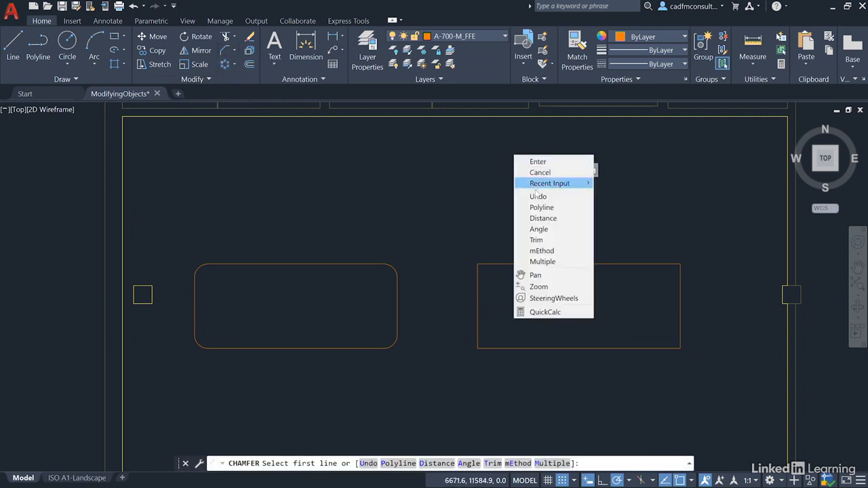
left_click(542, 217)
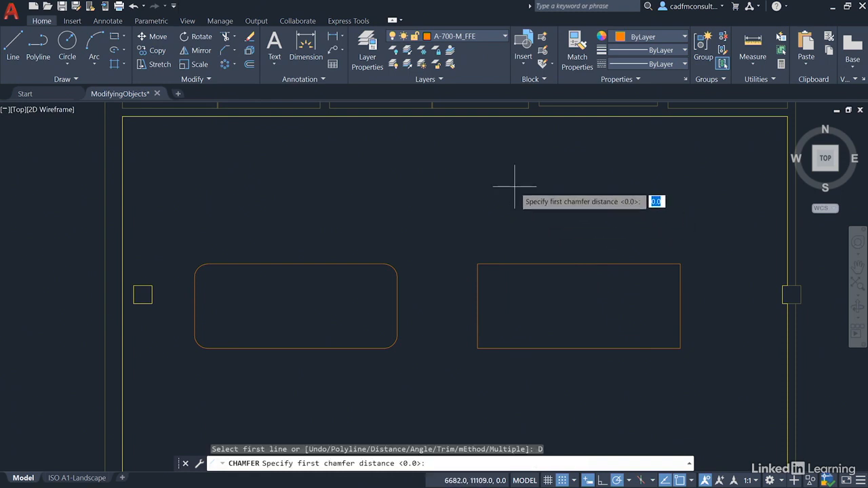
type("200")
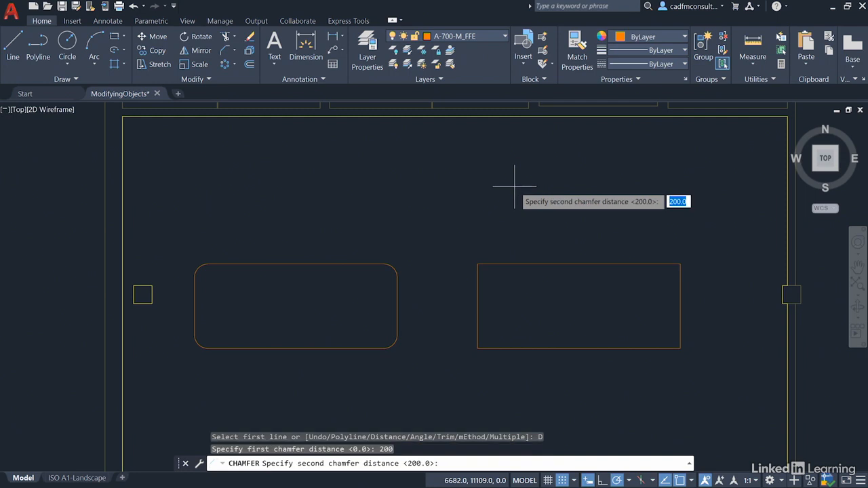
key("enter")
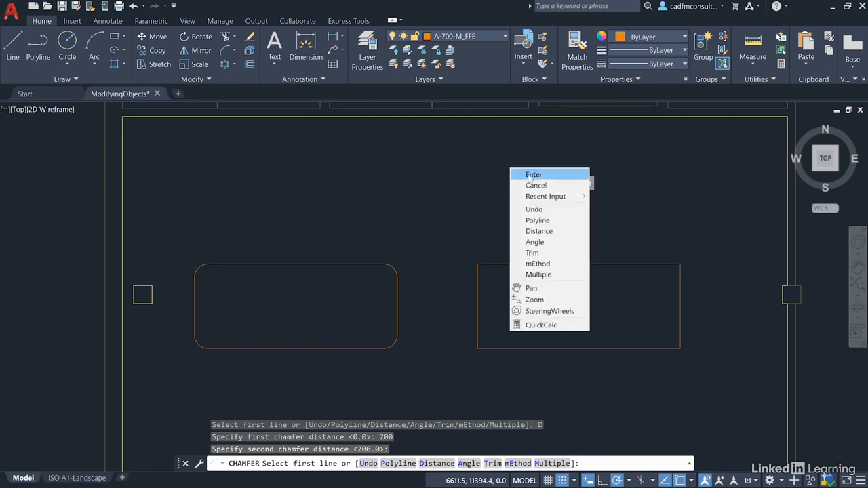
left_click(537, 220)
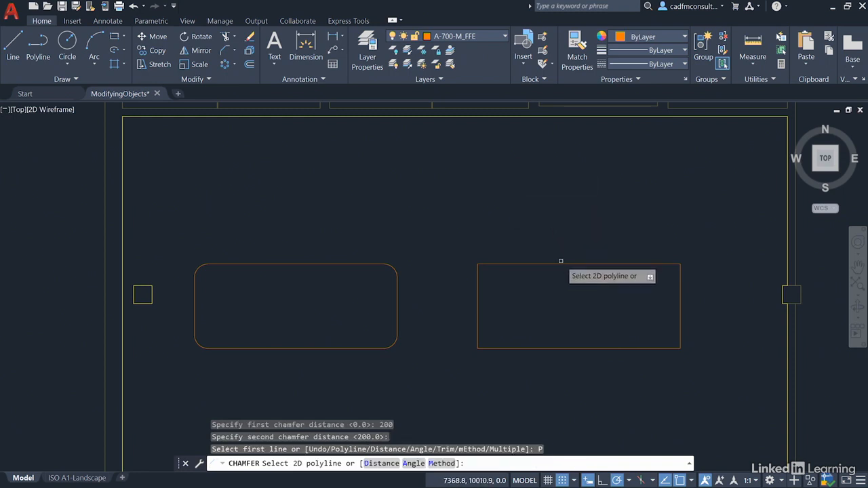
left_click(577, 306)
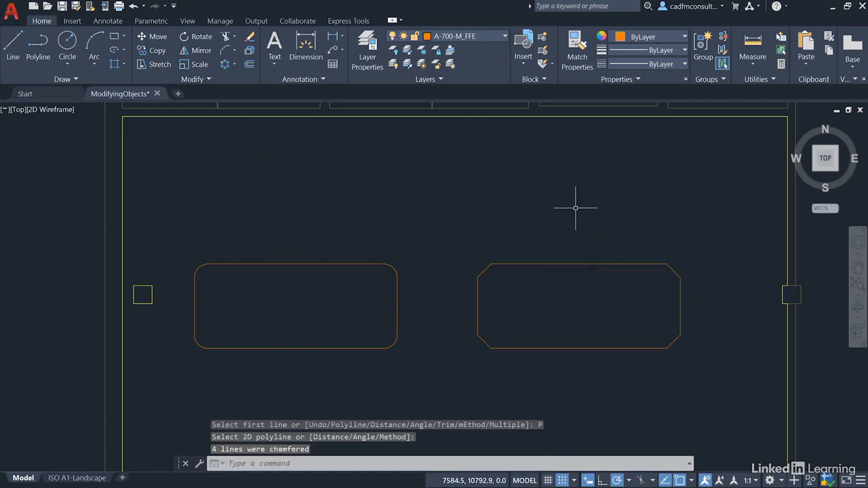